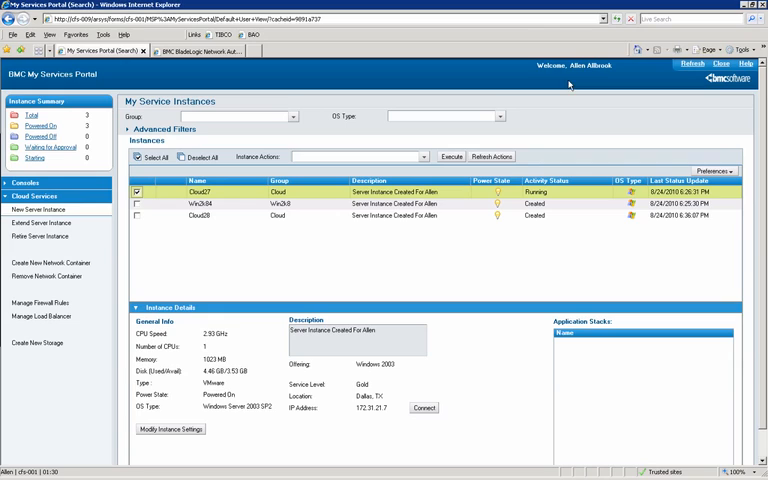
mouse_move(568, 72)
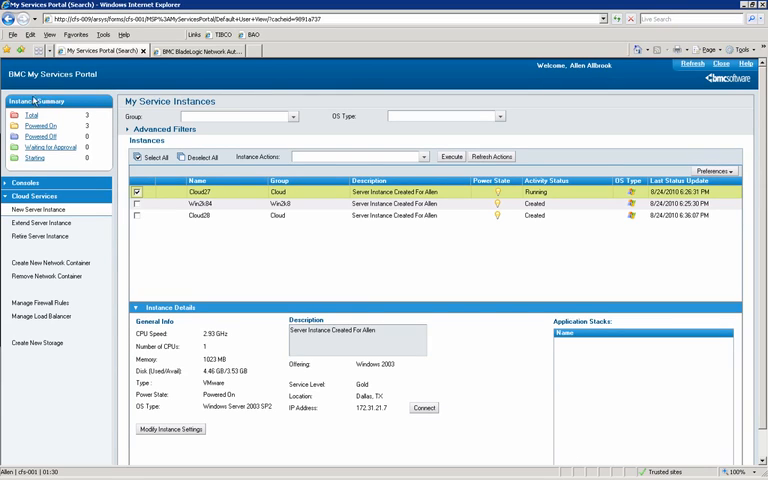
mouse_move(90, 100)
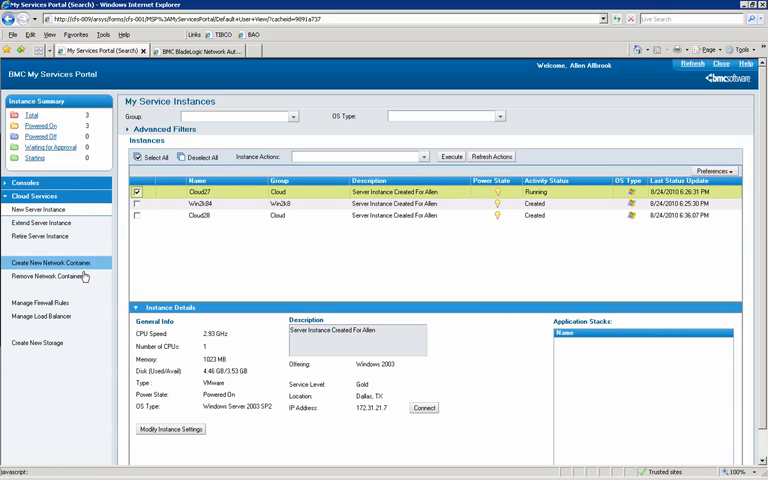
mouse_move(44, 344)
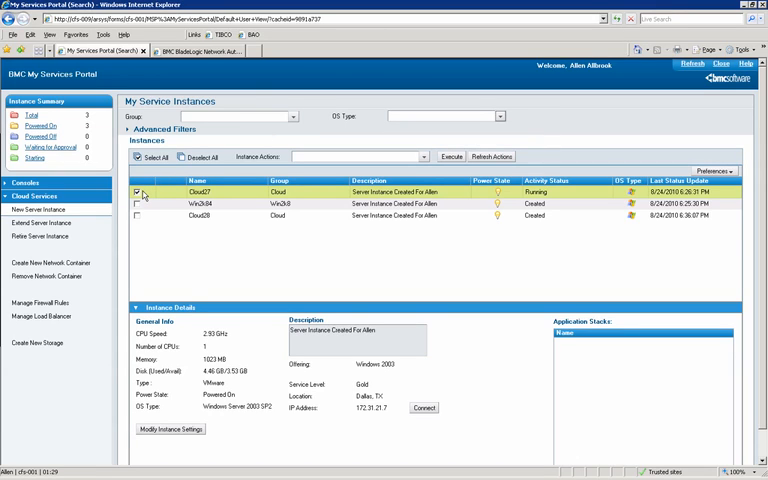
- Switch to the tenant session whose My Service Instances list is still empty
left_click(138, 188)
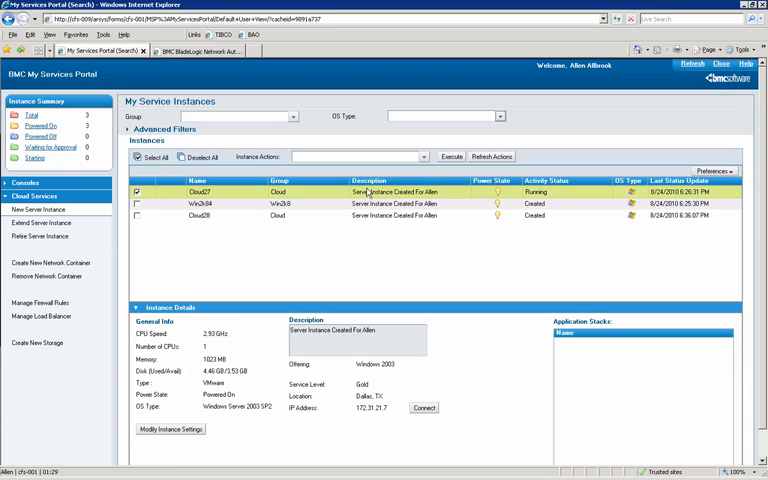
mouse_move(228, 328)
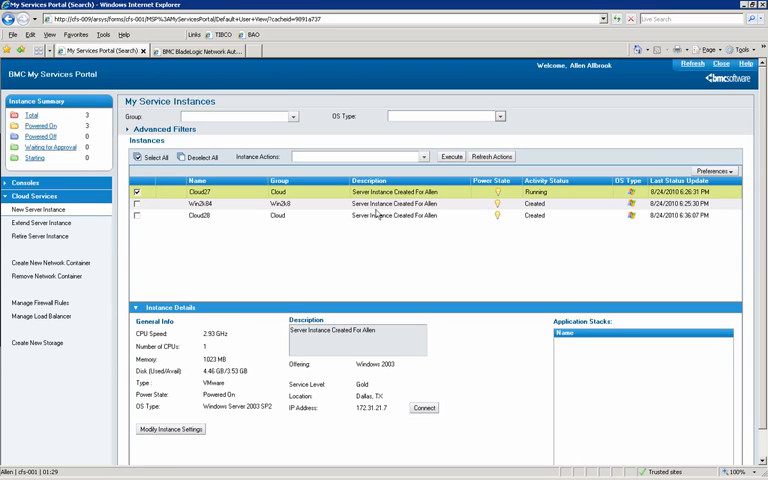
left_click(422, 156)
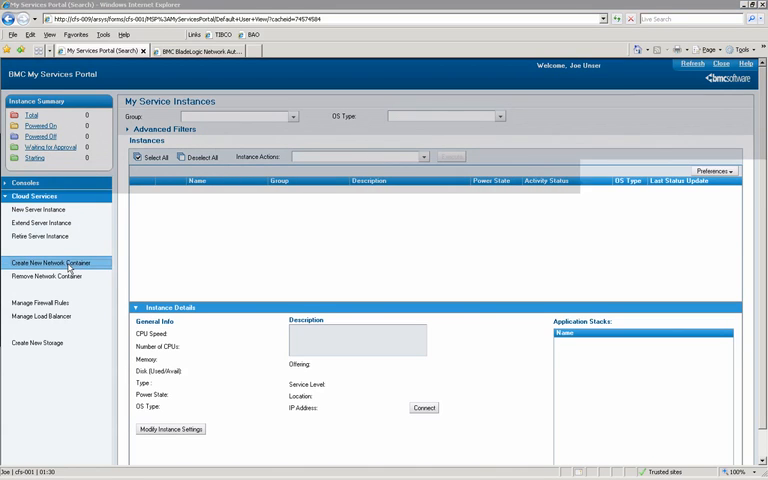
- Start a Create New Network Container request from the Cloud Services sidebar
left_click(48, 262)
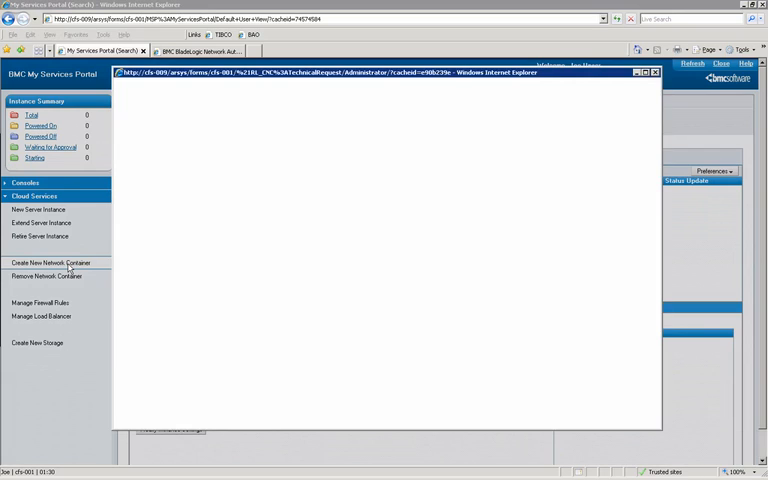
left_click(50, 262)
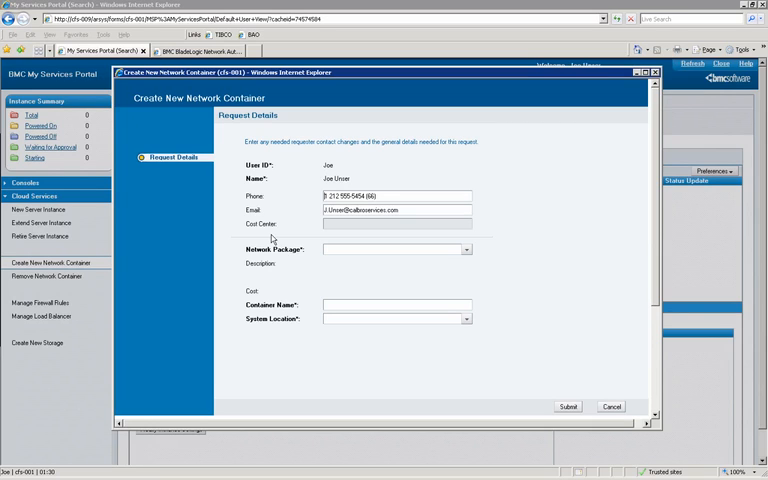
mouse_move(292, 256)
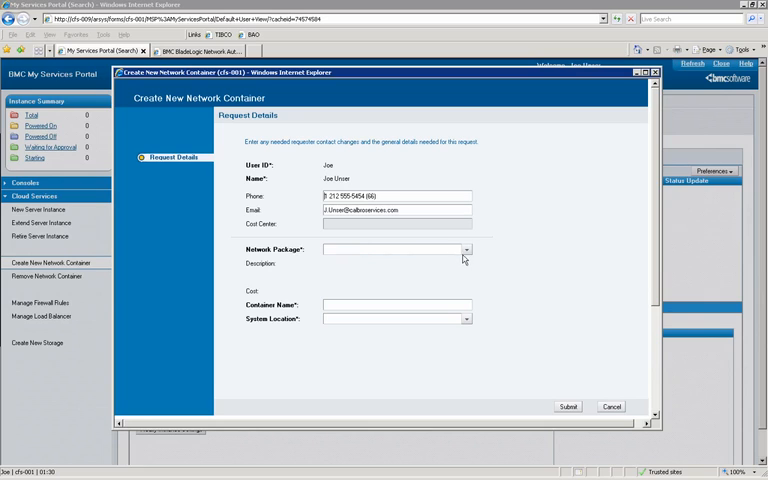
- Request a Platinum network container named Development in Dallas, TX and confirm
left_click(464, 250)
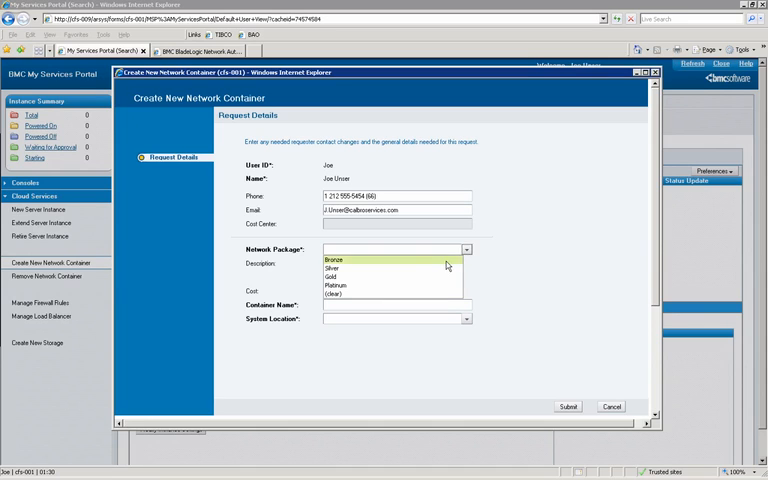
left_click(334, 260)
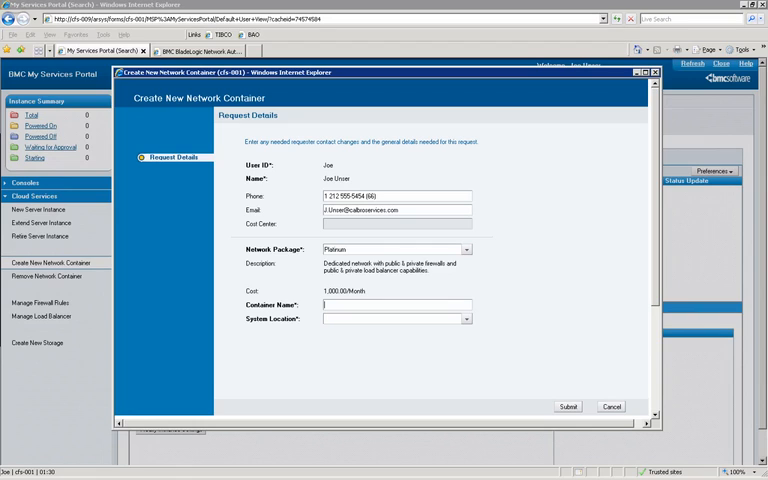
type("DI")
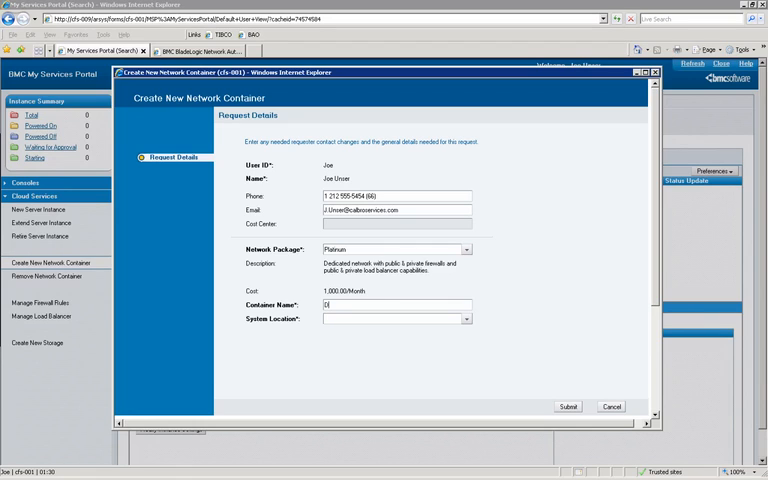
type("Development")
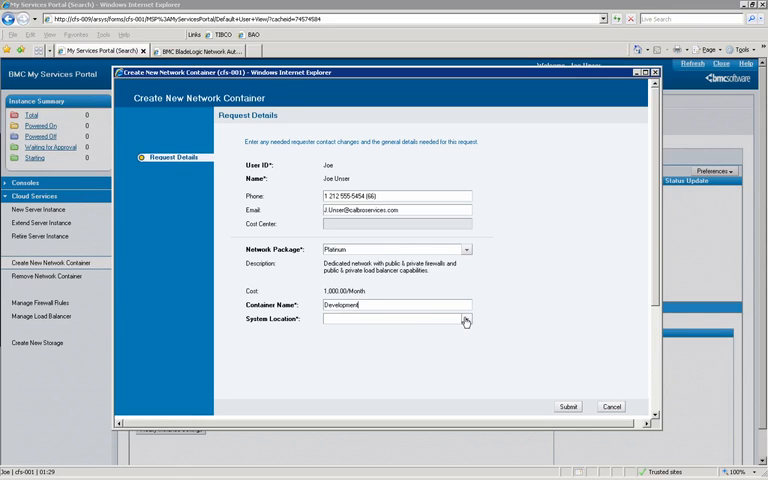
mouse_move(464, 320)
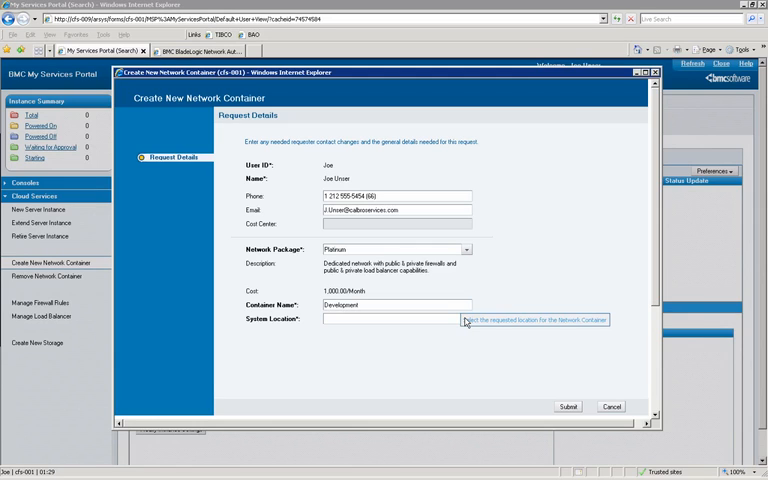
left_click(466, 320)
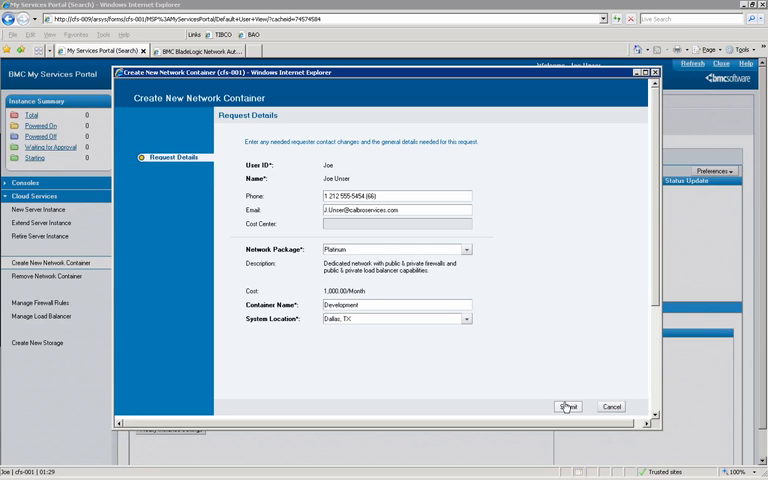
left_click(568, 406)
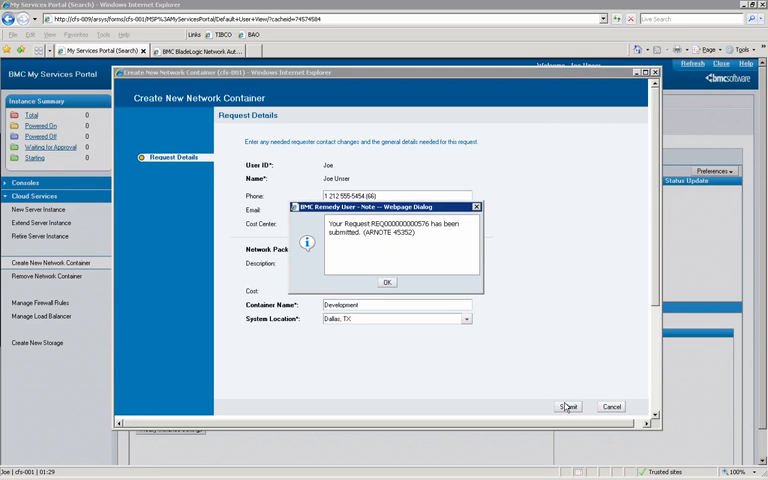
left_click(388, 280)
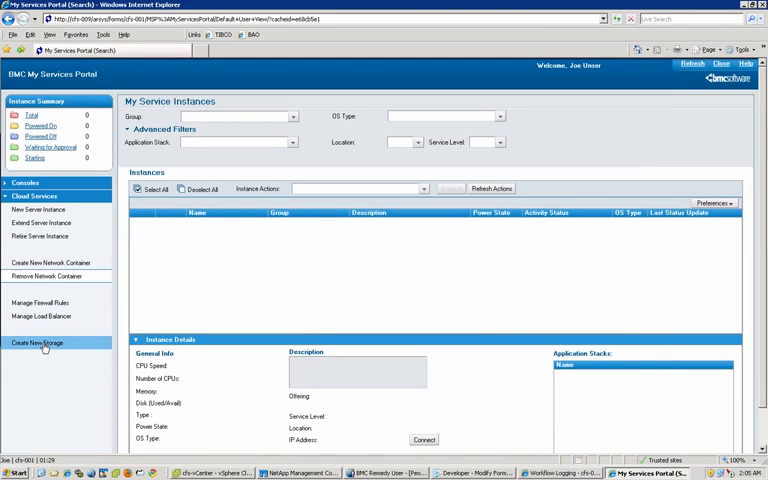
- Request a new storage volume named VM1, sized 150 GB, with a chosen service level
left_click(38, 344)
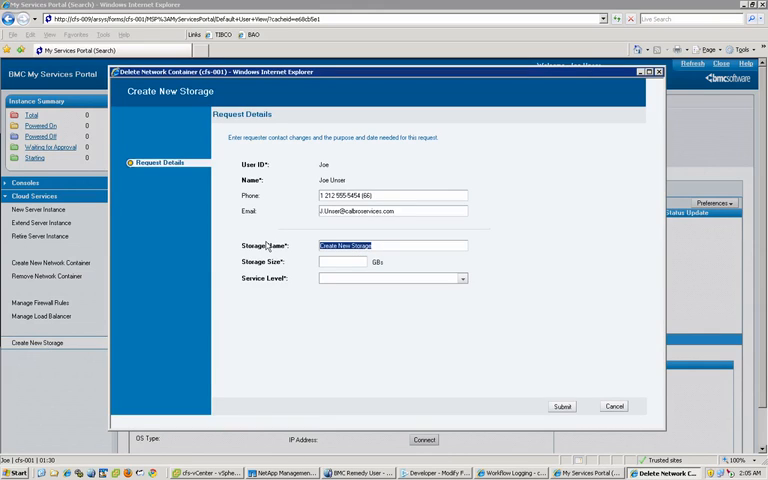
type("VM_Store")
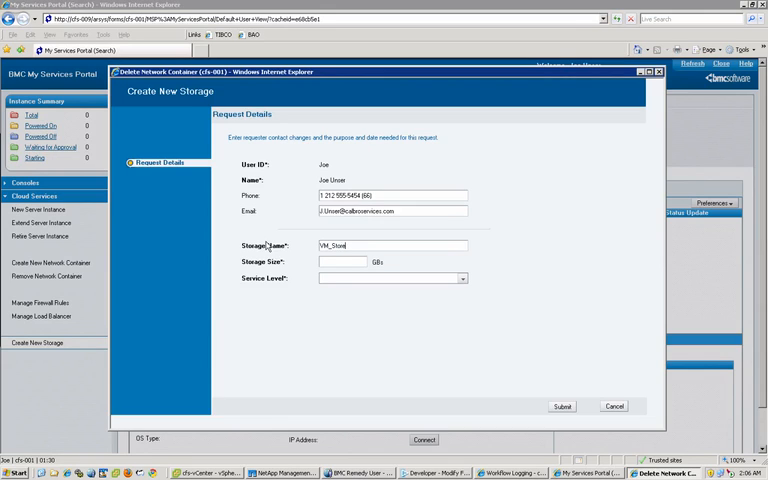
type("1")
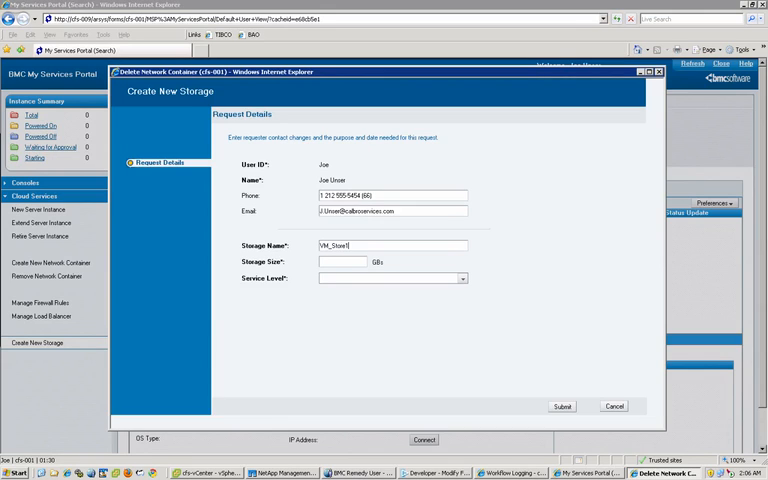
type("150")
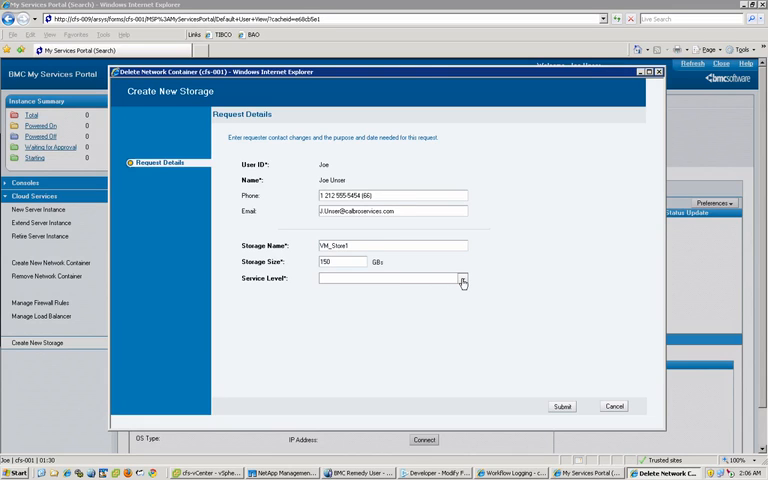
left_click(460, 278)
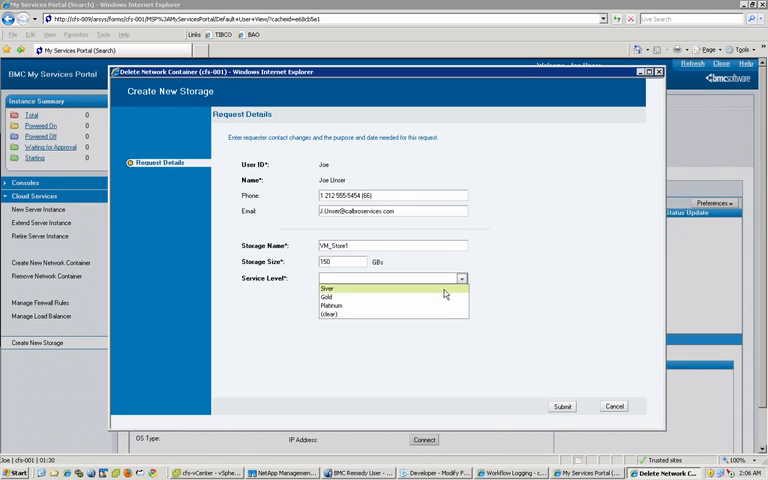
left_click(330, 296)
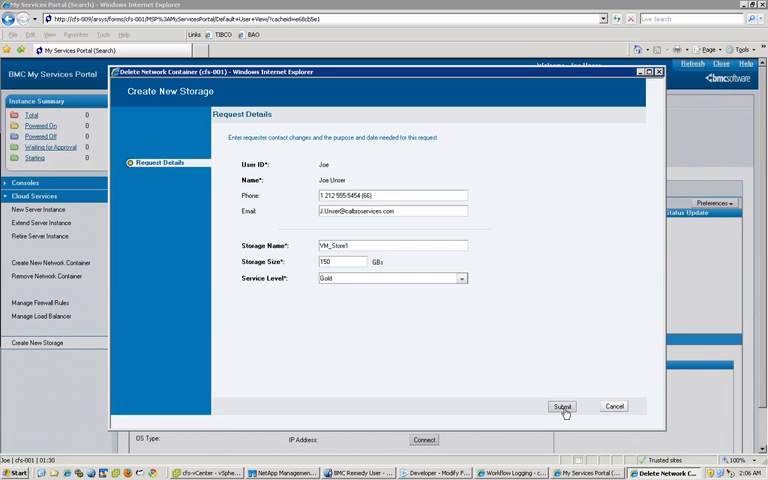
left_click(562, 406)
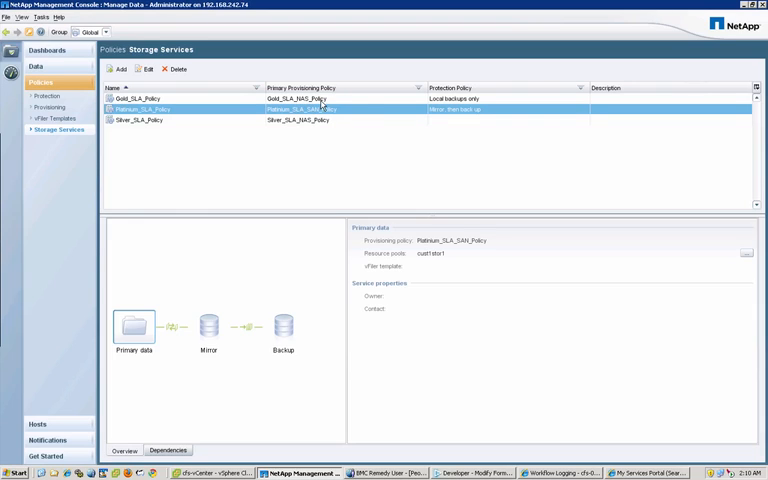
mouse_move(446, 104)
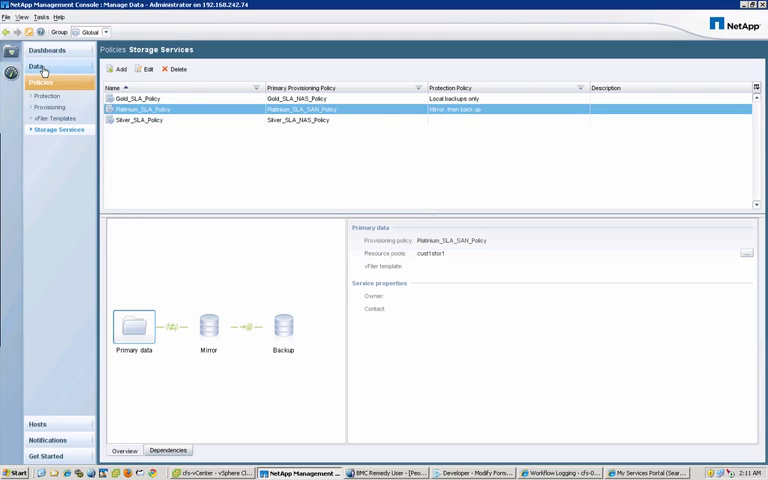
- Inspect the newly provisioned dataset's storage details in NetApp's Datasets view
left_click(38, 68)
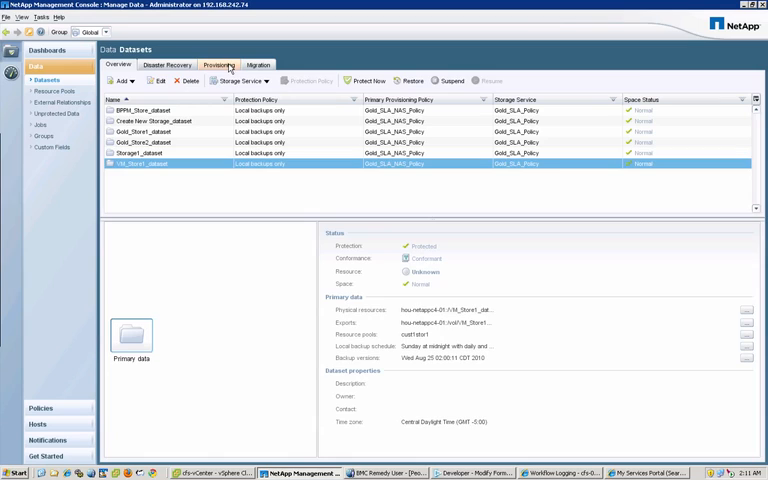
left_click(218, 64)
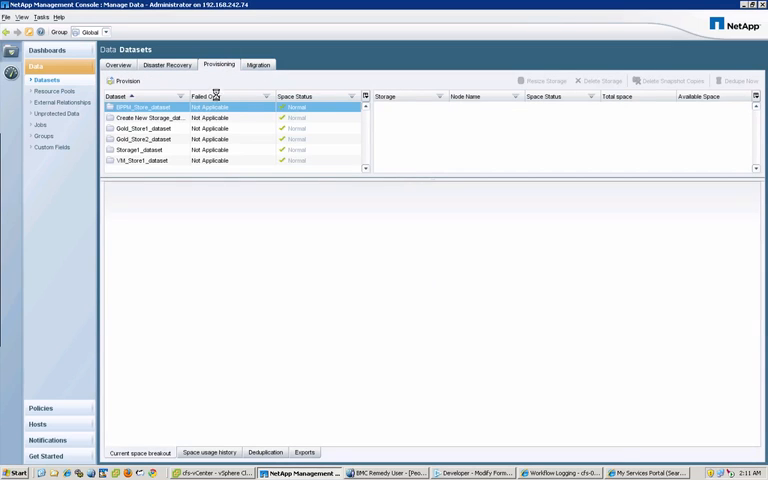
left_click(144, 160)
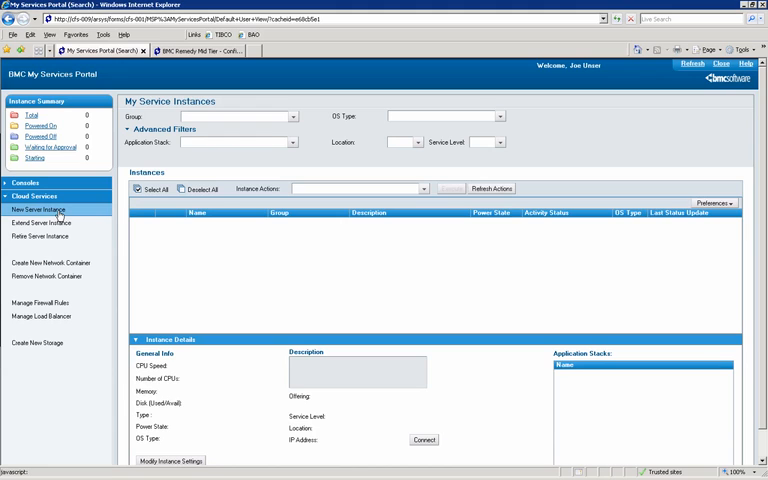
- Start a new server request and choose a size for the Windows 2003 Gold offering
left_click(40, 208)
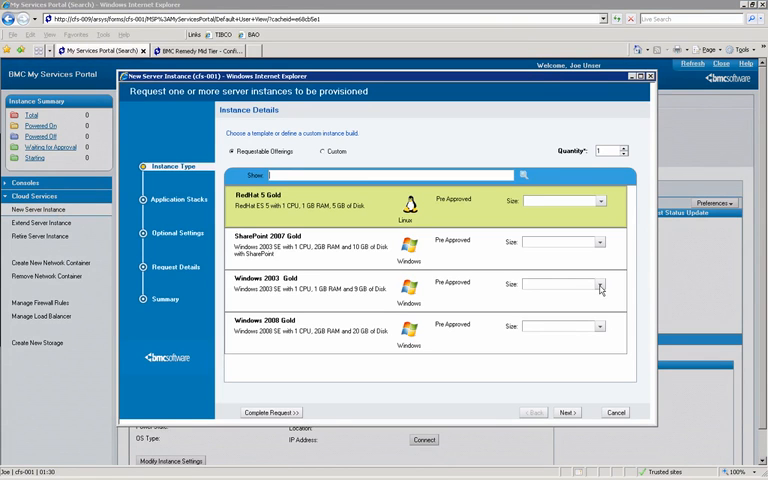
mouse_move(600, 288)
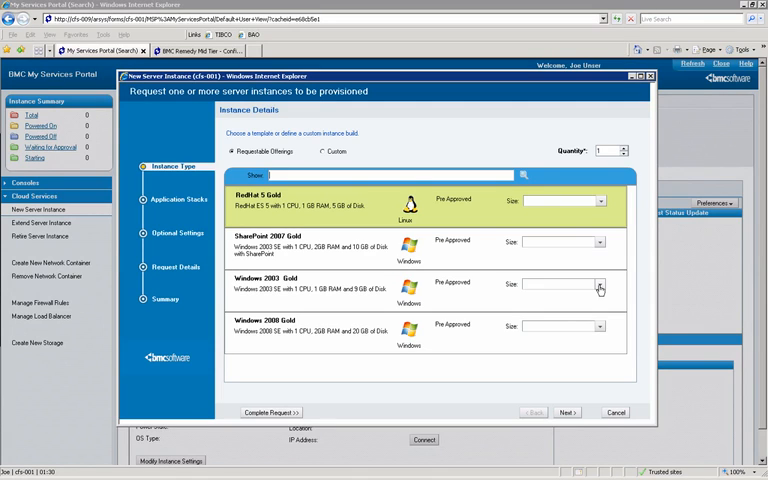
left_click(598, 286)
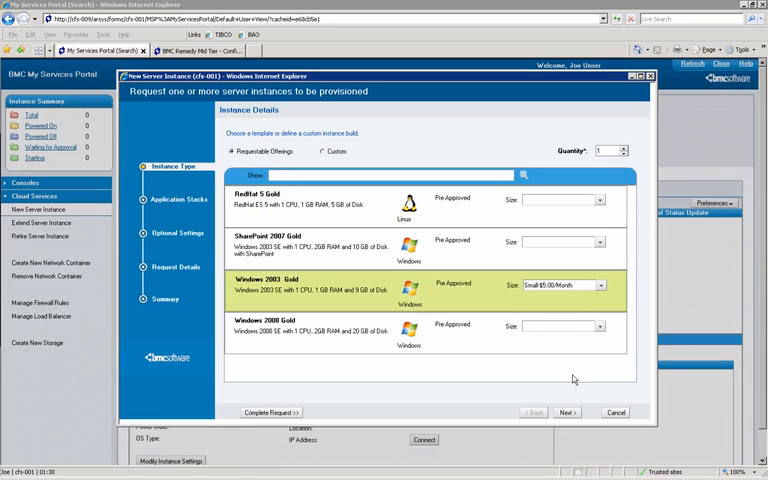
left_click(568, 412)
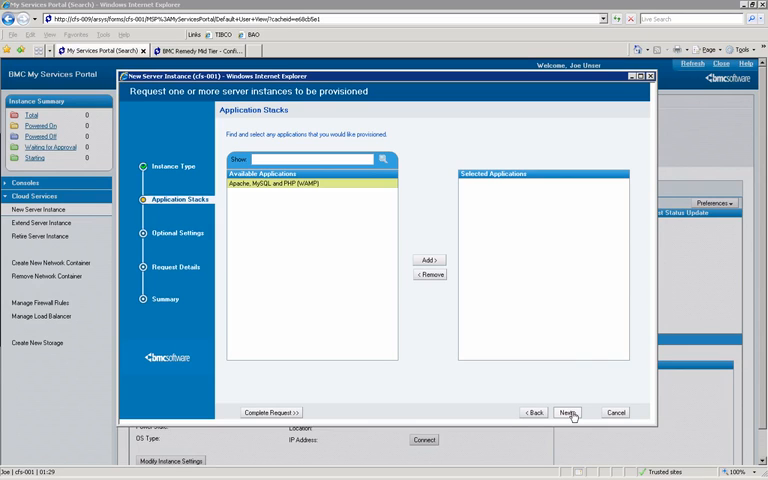
- Skip application stacks and enable RDP remote access on port 3389
left_click(570, 412)
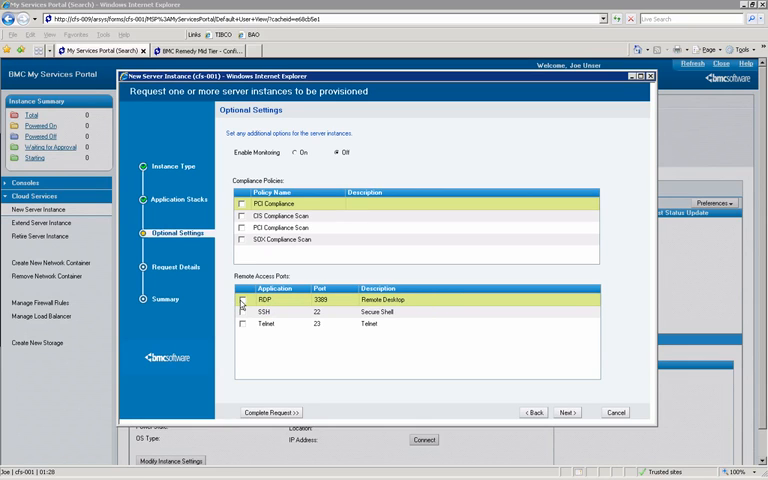
left_click(242, 300)
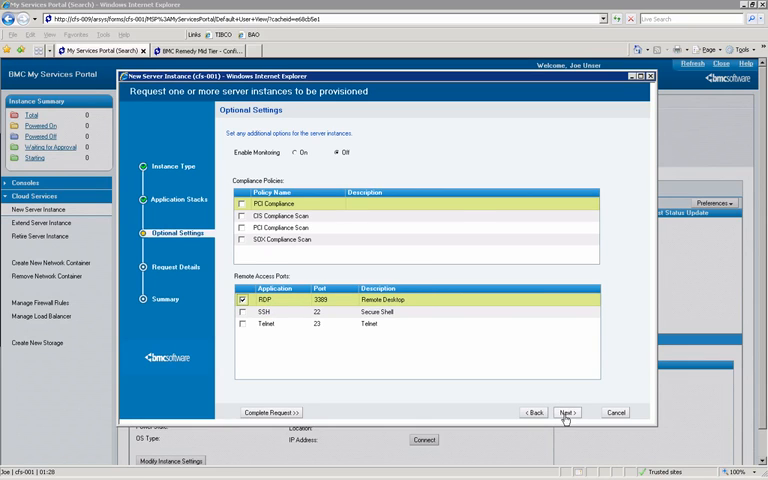
left_click(568, 412)
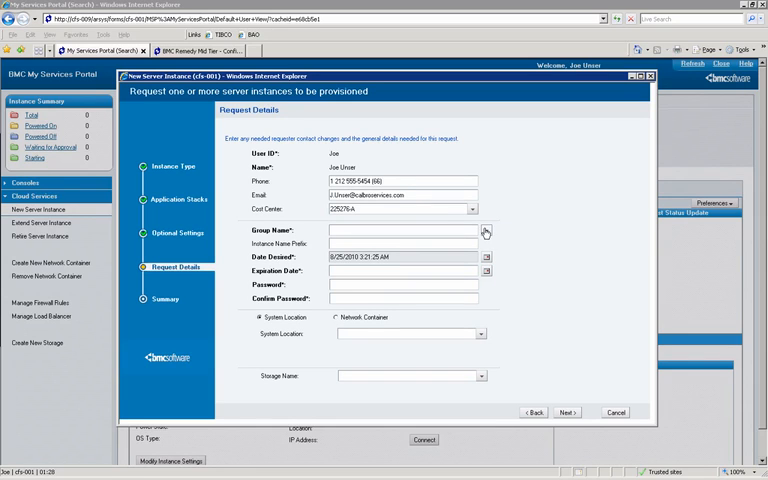
mouse_move(484, 232)
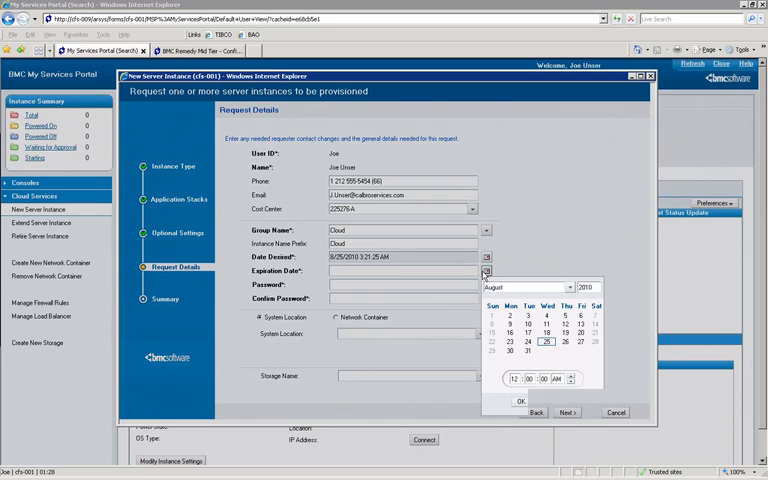
- Set the expiration date, enter the password, and choose Network Container placement
left_click(546, 342)
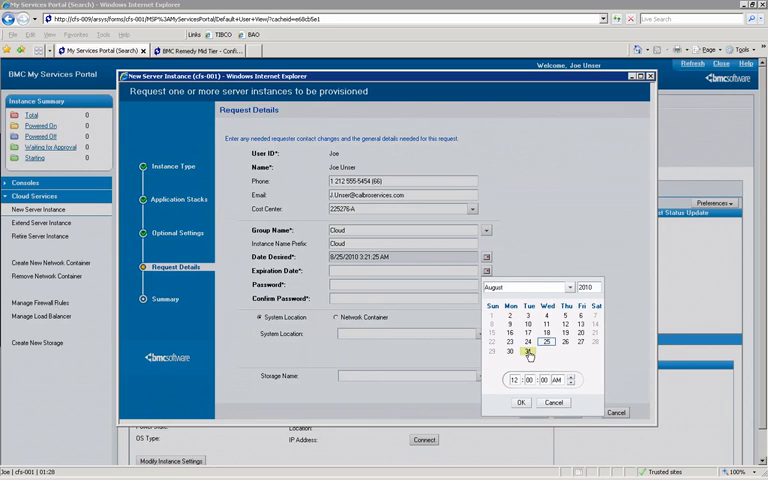
left_click(520, 402)
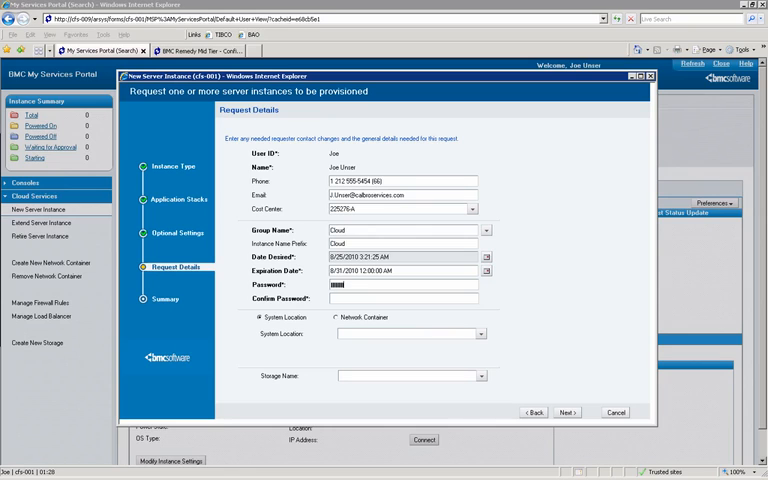
left_click(400, 300)
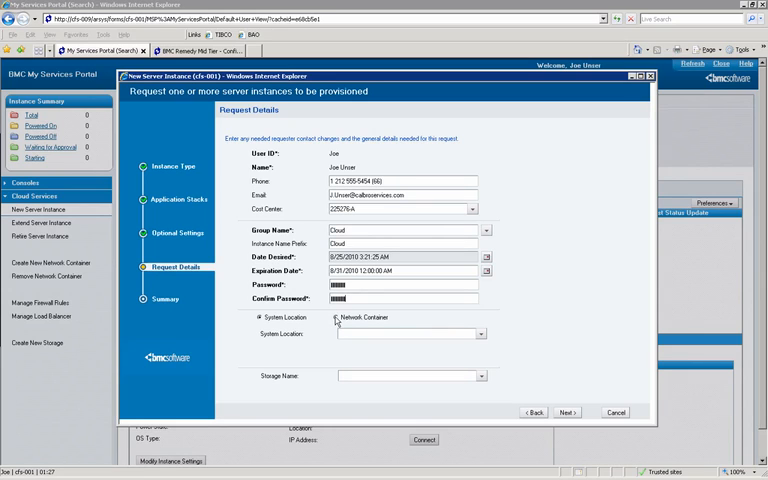
left_click(332, 316)
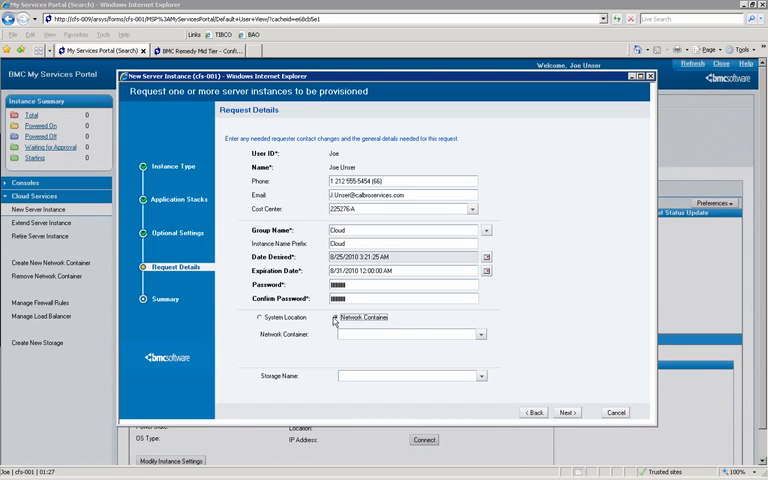
- Target the Development (Public Zone 1) container and proceed to the Summary
left_click(480, 334)
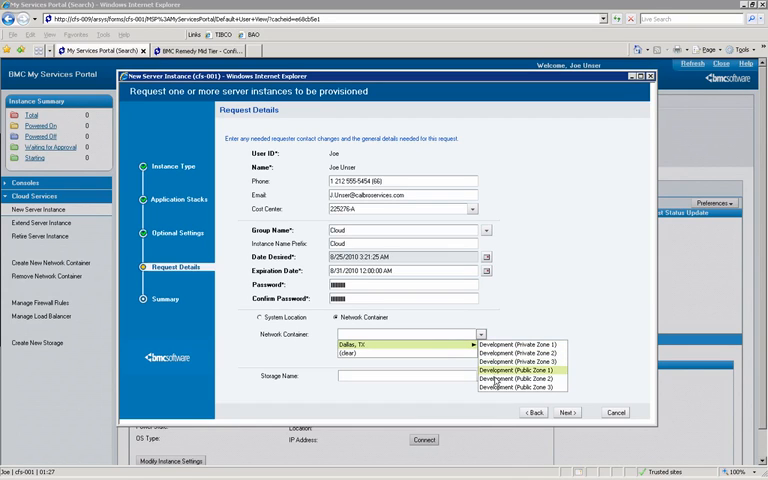
mouse_move(520, 388)
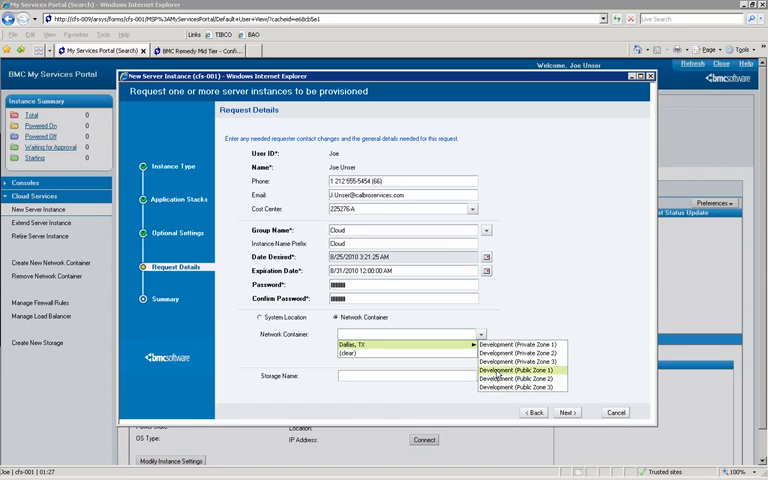
left_click(520, 372)
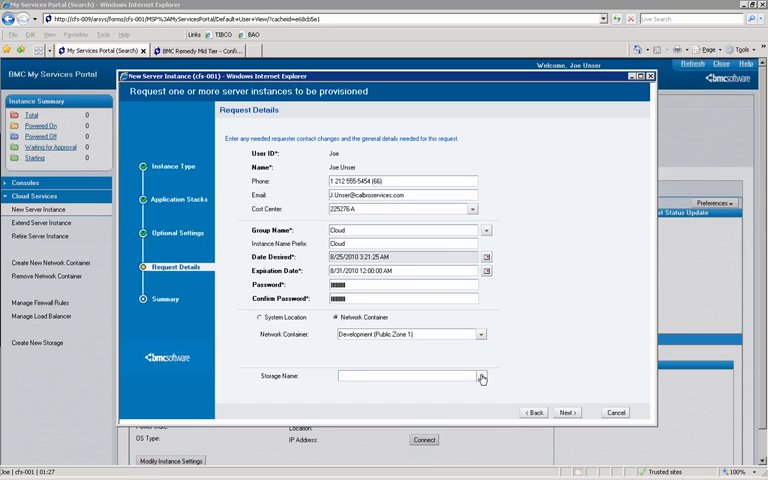
left_click(480, 376)
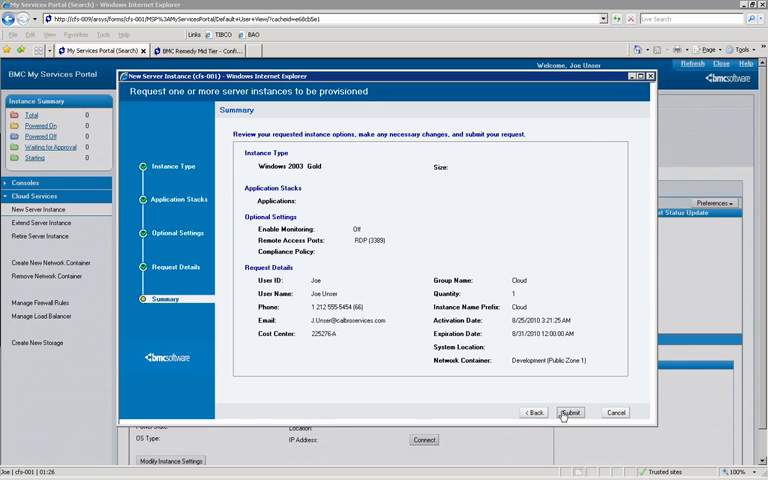
- Submit the Windows 2003 server request and dismiss the confirmation
left_click(570, 412)
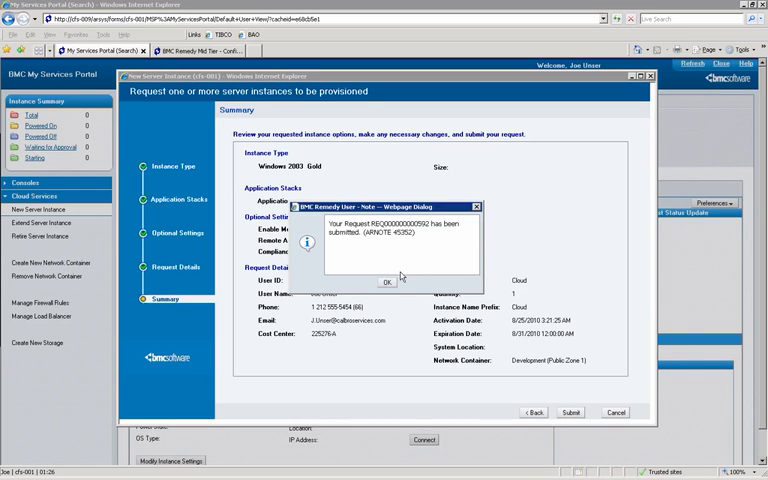
left_click(378, 280)
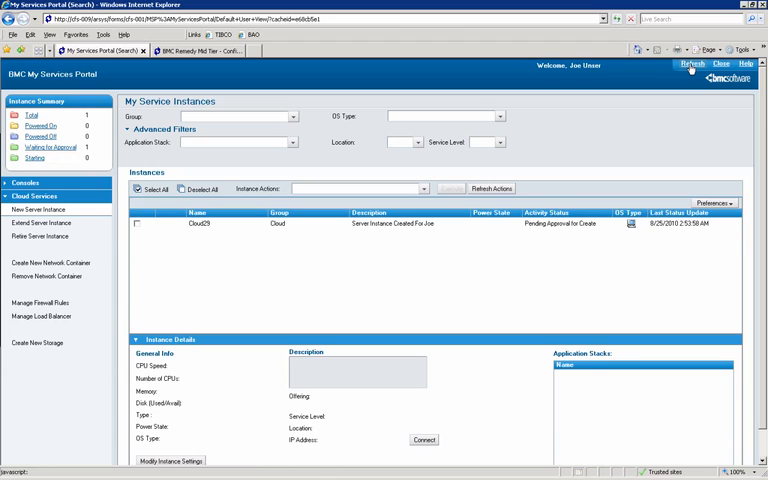
- Refresh the instance list, select Cloud29, start Connect from its details and allow the popup
left_click(692, 64)
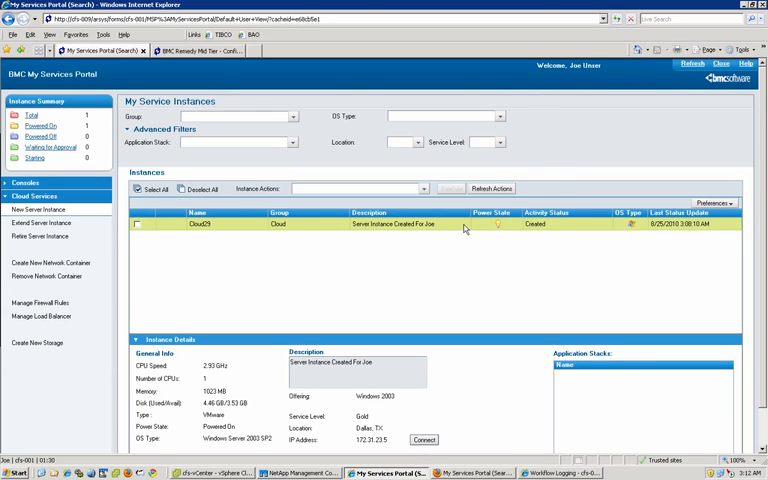
left_click(424, 440)
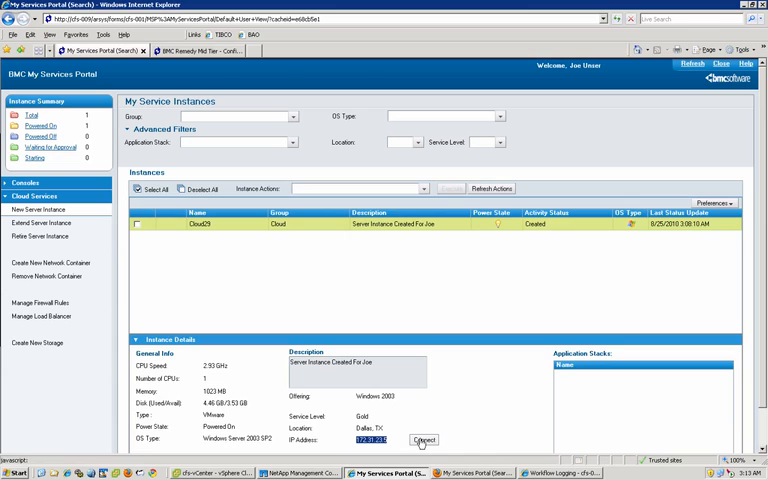
left_click(424, 440)
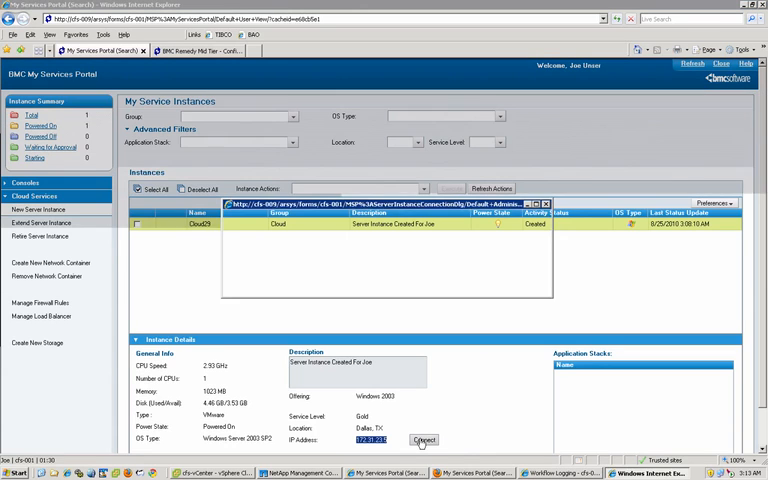
left_click(424, 440)
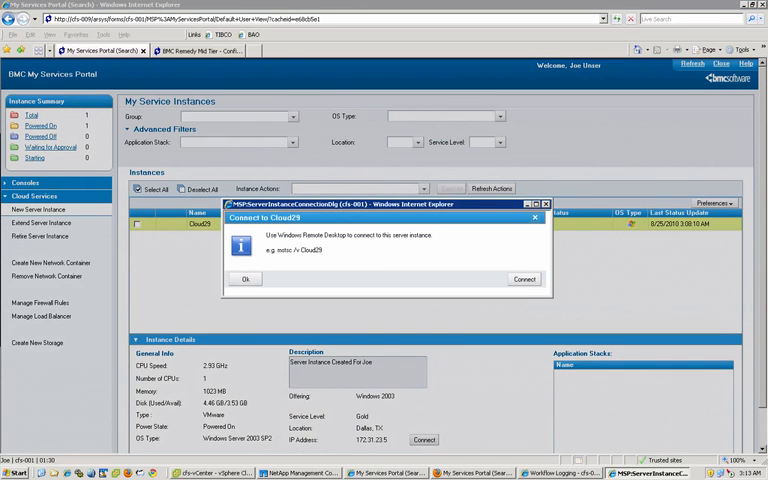
- Connect to Cloud29, allow the ActiveX control and log on as Administrator to the Windows Server 2003 desktop
left_click(524, 280)
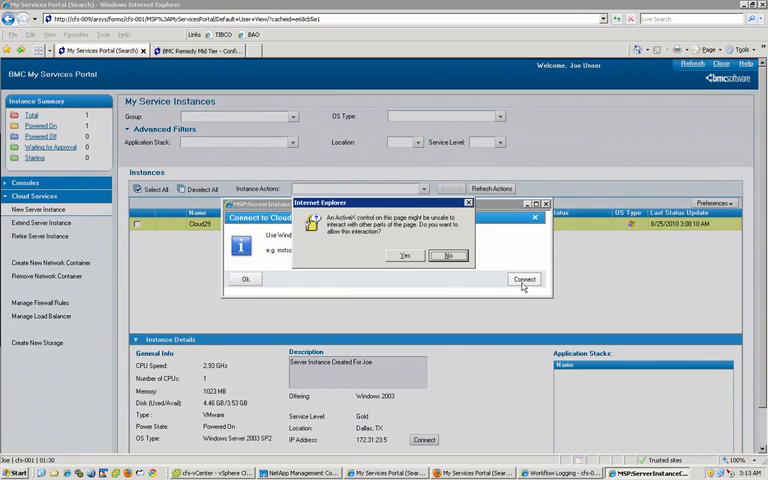
left_click(404, 256)
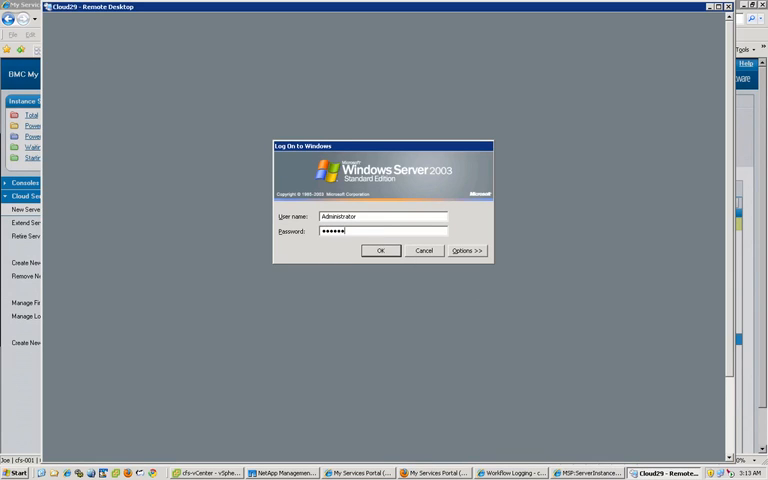
left_click(380, 250)
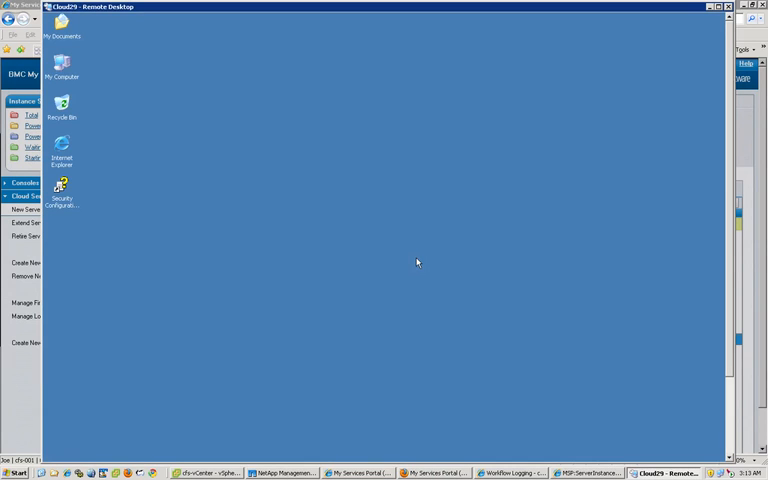